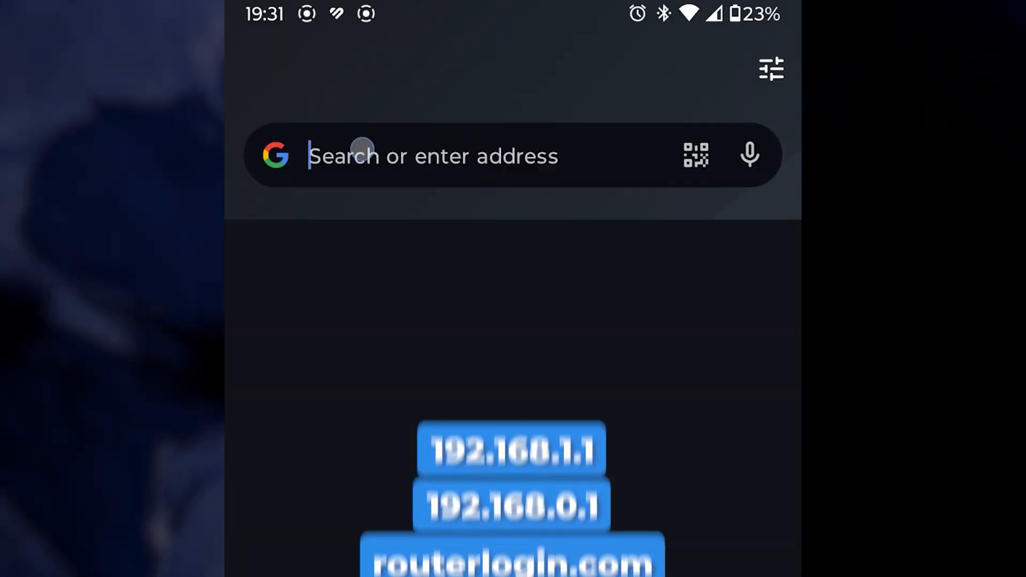
Load the router admin page at 192.168.1.1 in Chrome.
type("192.168.1.1")
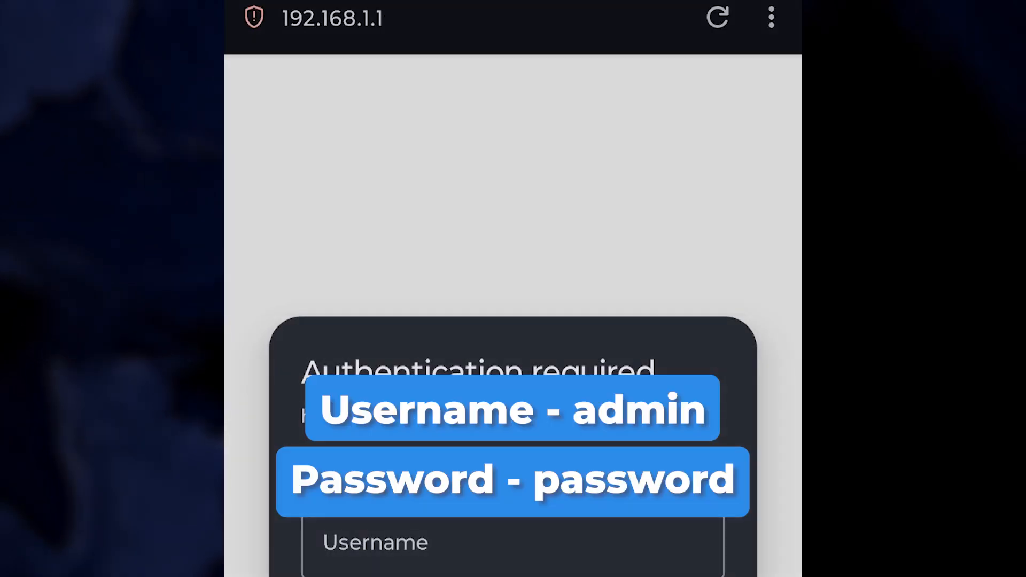
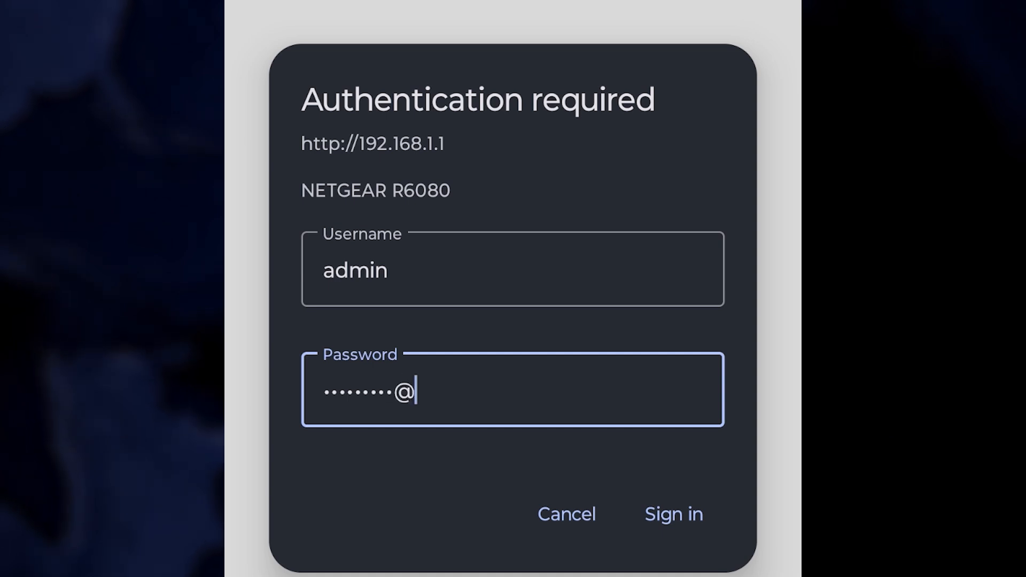
Sign in to the NETGEAR R6080 and reach the wireless settings page.
left_click(673, 514)
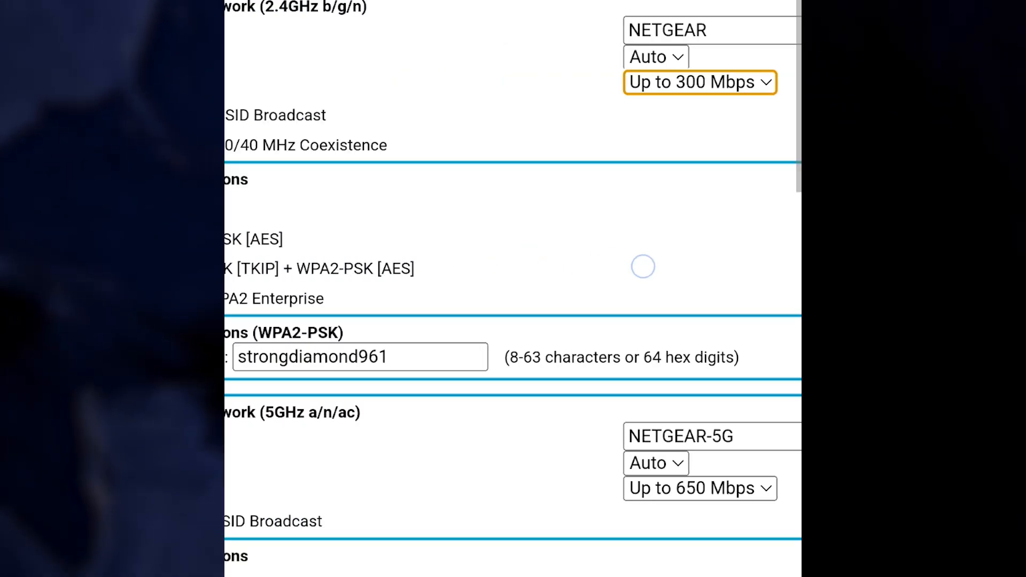
scroll("left", 3)
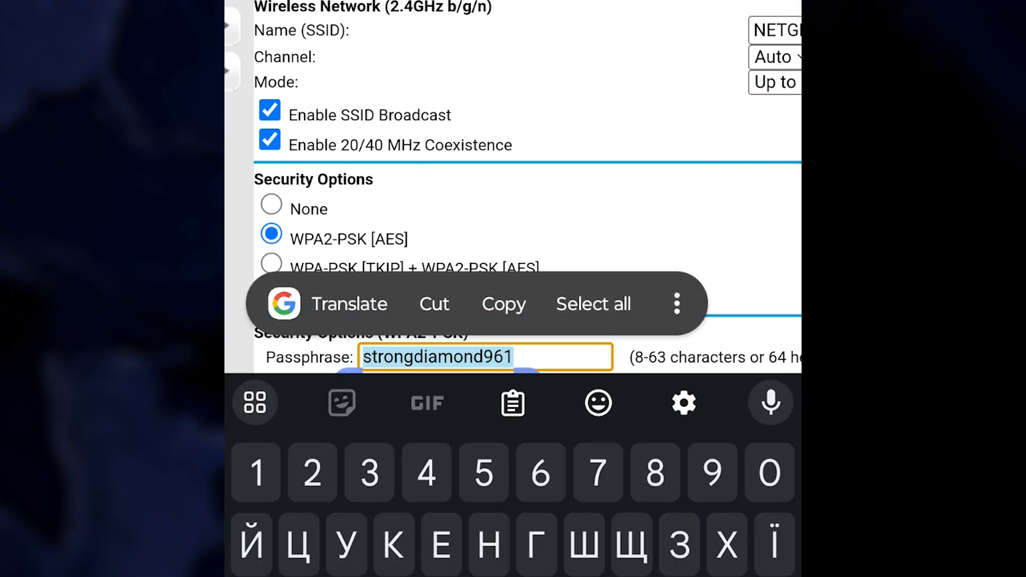
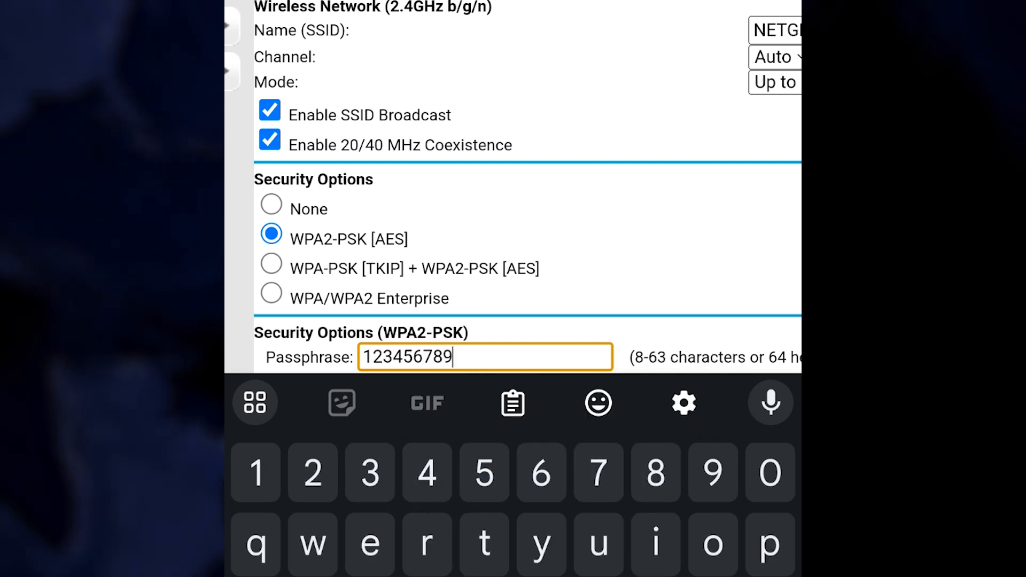
scroll("down", 3)
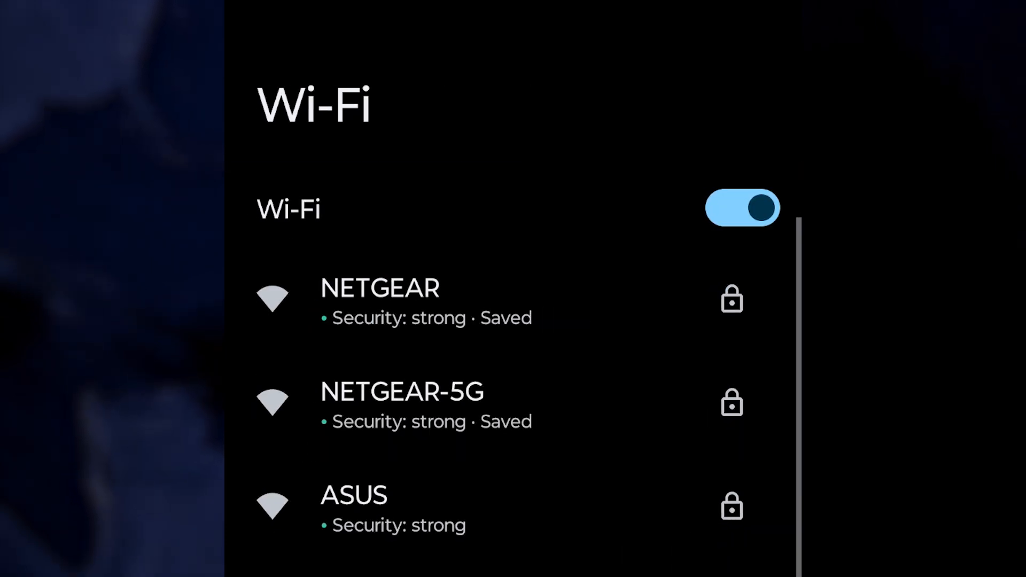
Connect the phone to NETGEAR-5G from the Wi-Fi list.
left_click(401, 391)
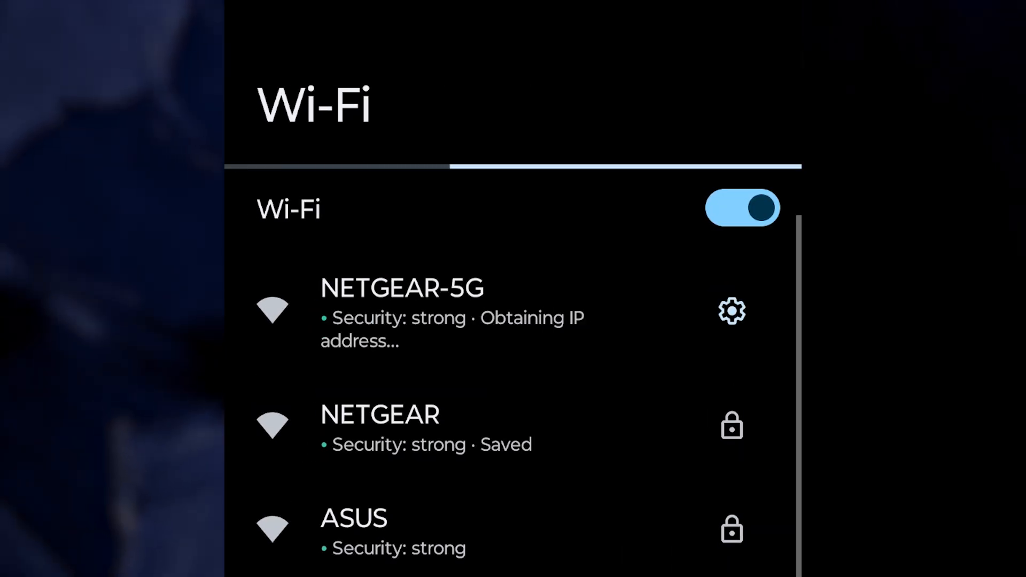